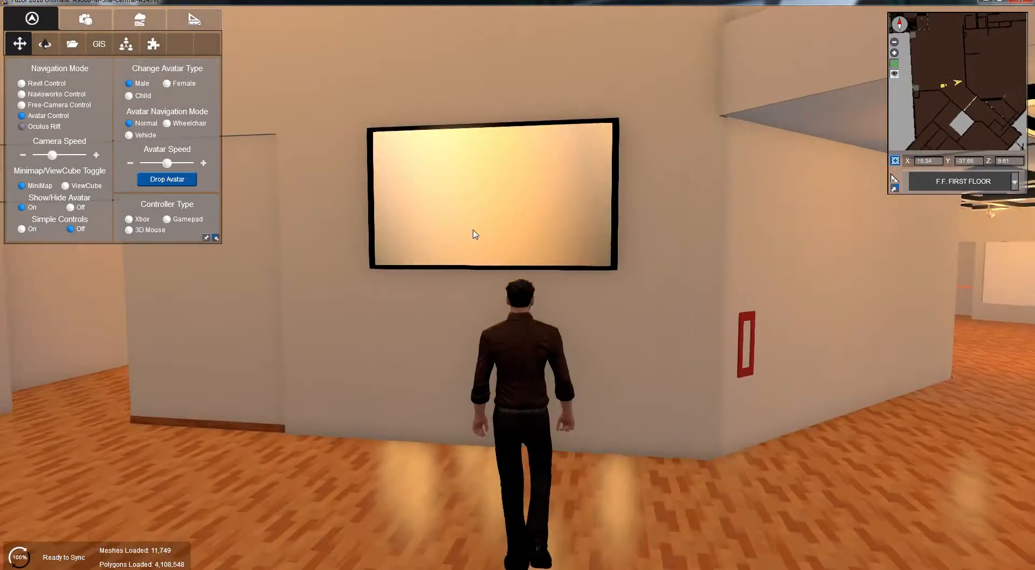
Step: Bring up the Assign Media options under Camera Settings, showing 2D Media and Projected Box types
{"action": "left_click", "coordinate": [84, 18]}
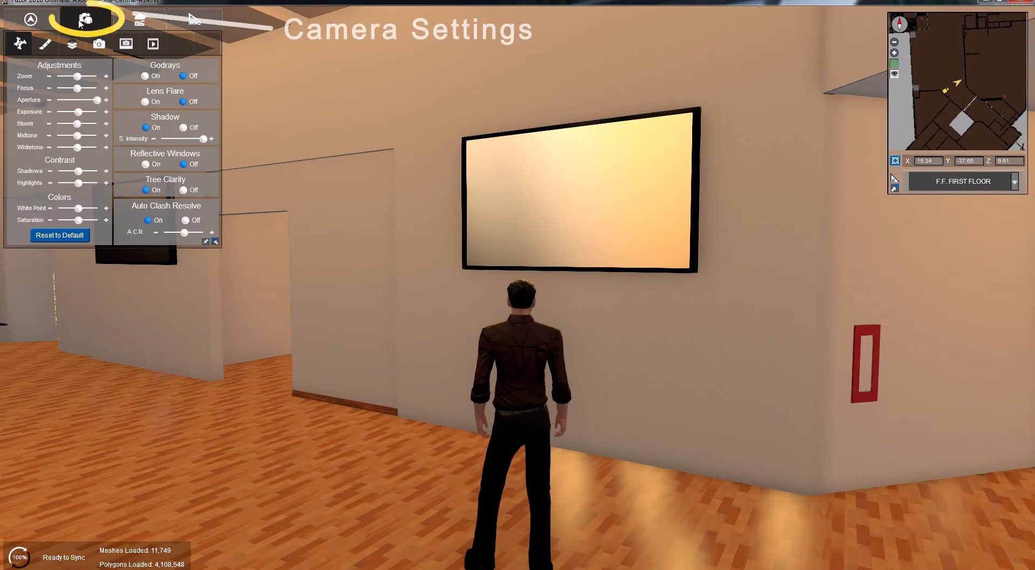
{"action": "left_click", "coordinate": [152, 44]}
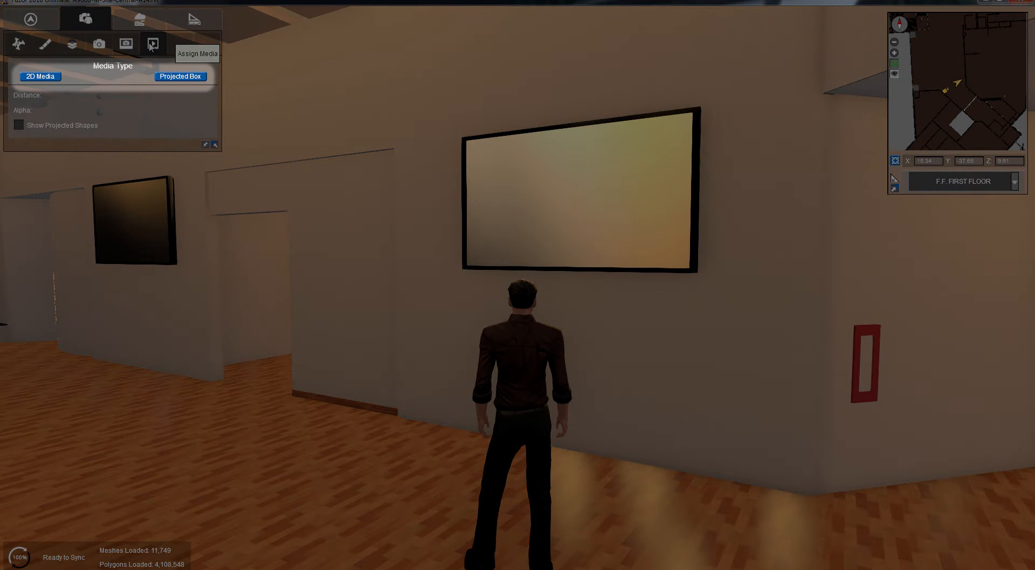
Step: Choose 2D Media so the file browser lists the Assign_Media tutorial videos
{"action": "left_click", "coordinate": [40, 76]}
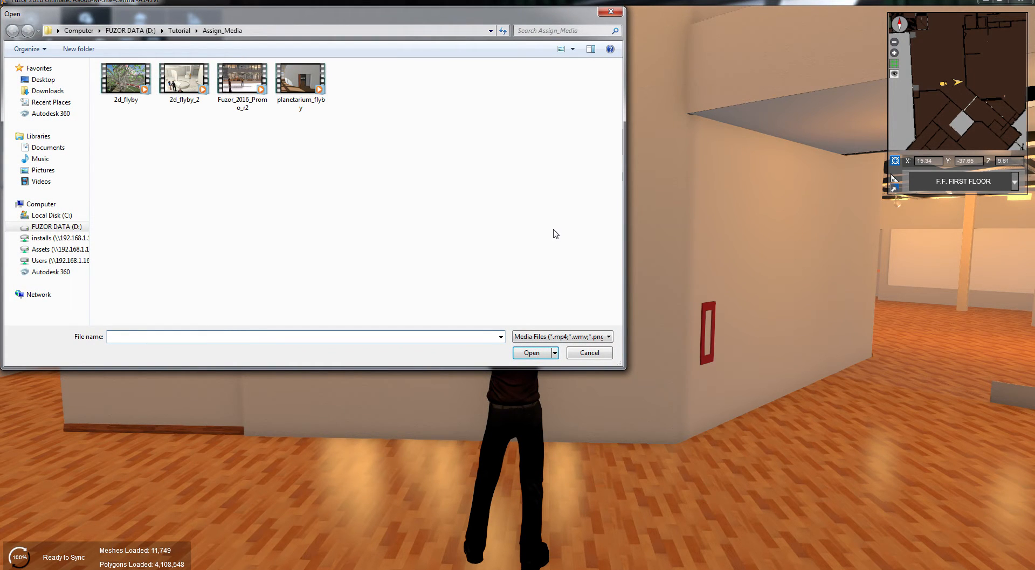
Step: Assign the Fuzor_2016_Promo_s2 video to the blank stage screen so it plays there
{"action": "double_click", "coordinate": [242, 78]}
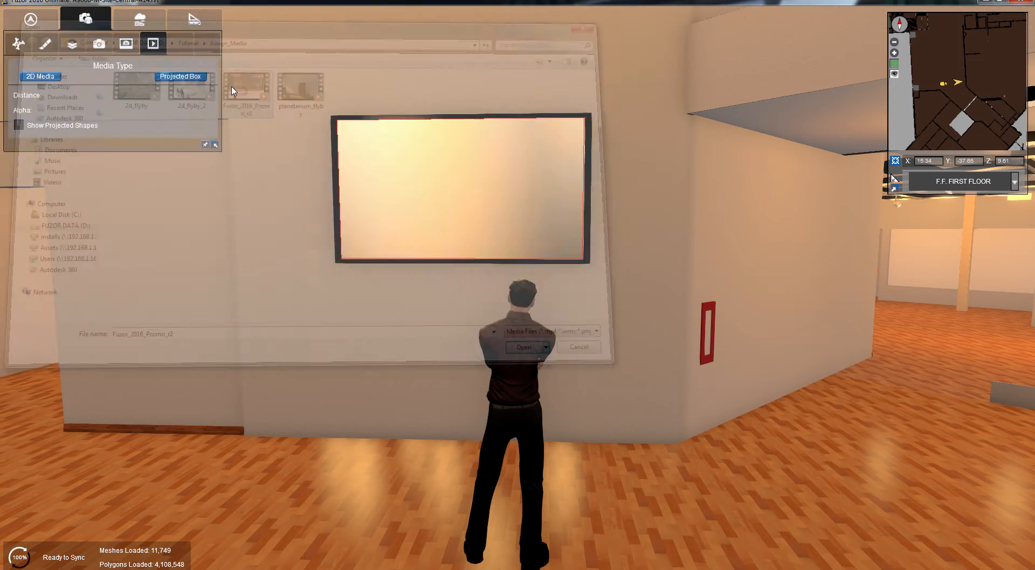
{"action": "left_click", "coordinate": [522, 348]}
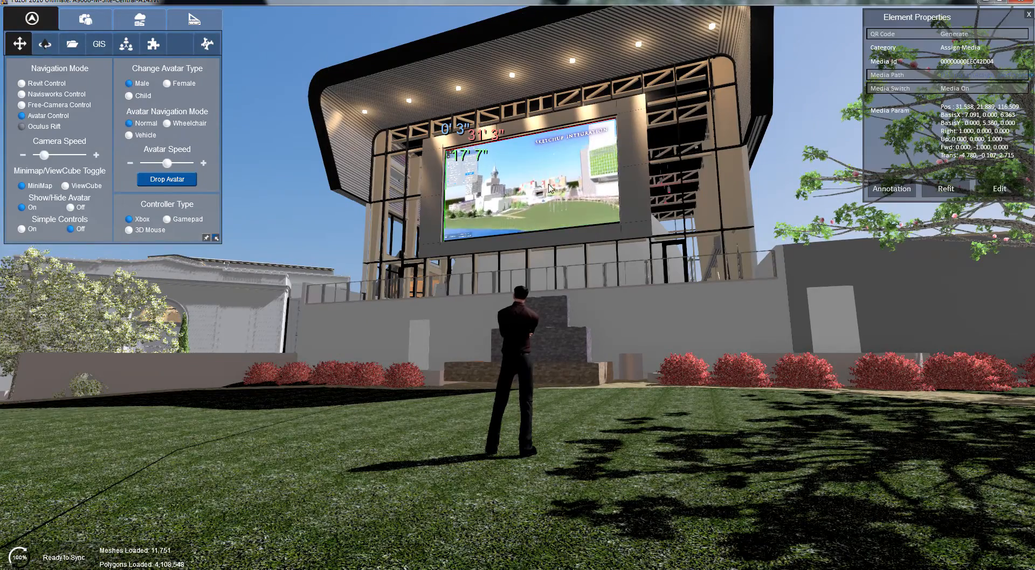
Step: Switch to Free-Camera Control and fly out to overlook the building exterior
{"action": "left_click", "coordinate": [946, 75]}
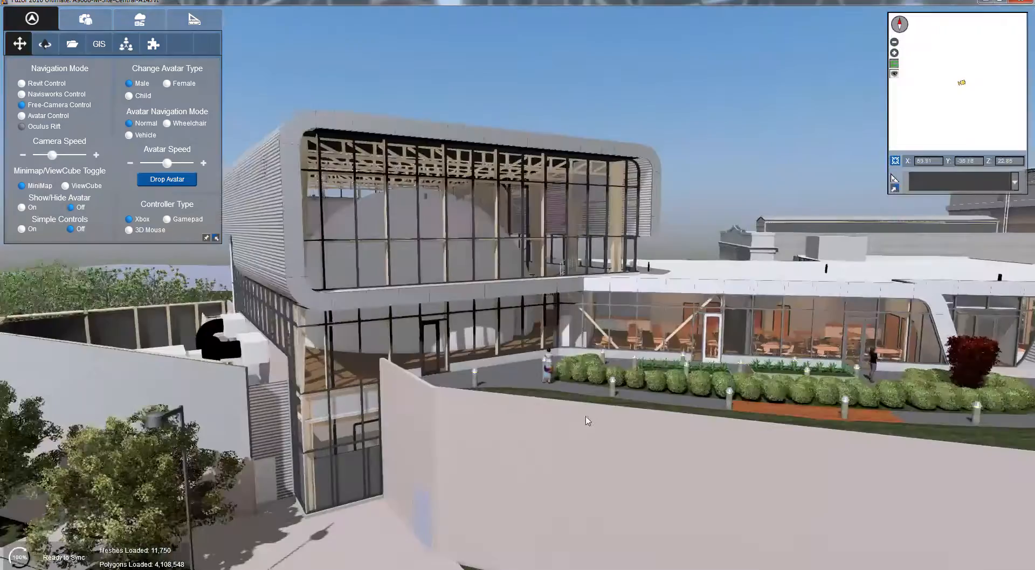
Step: Cut the building with a cross-section plane and look down into the auditorium seating
{"action": "left_click", "coordinate": [193, 19]}
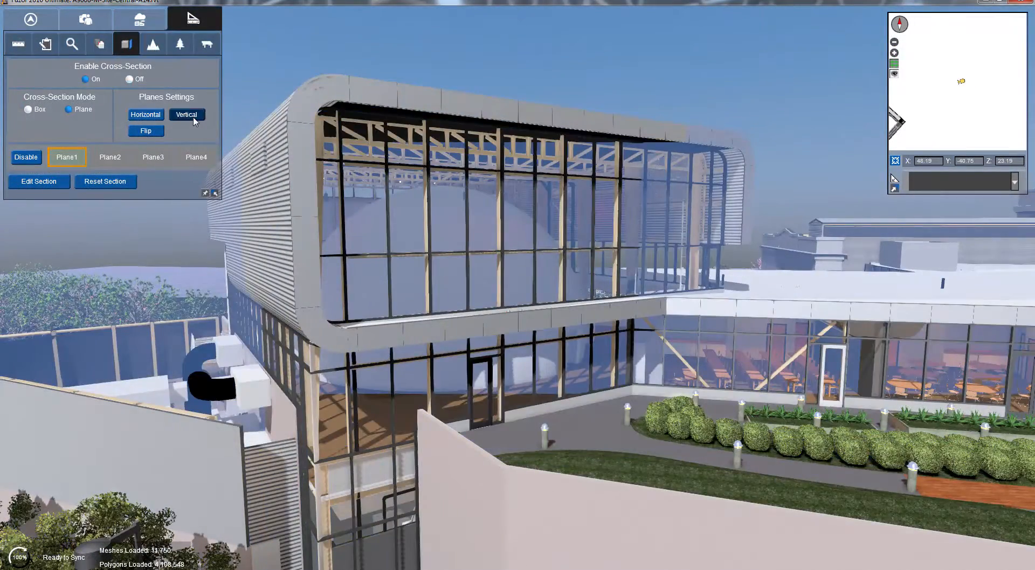
{"action": "left_click", "coordinate": [186, 114]}
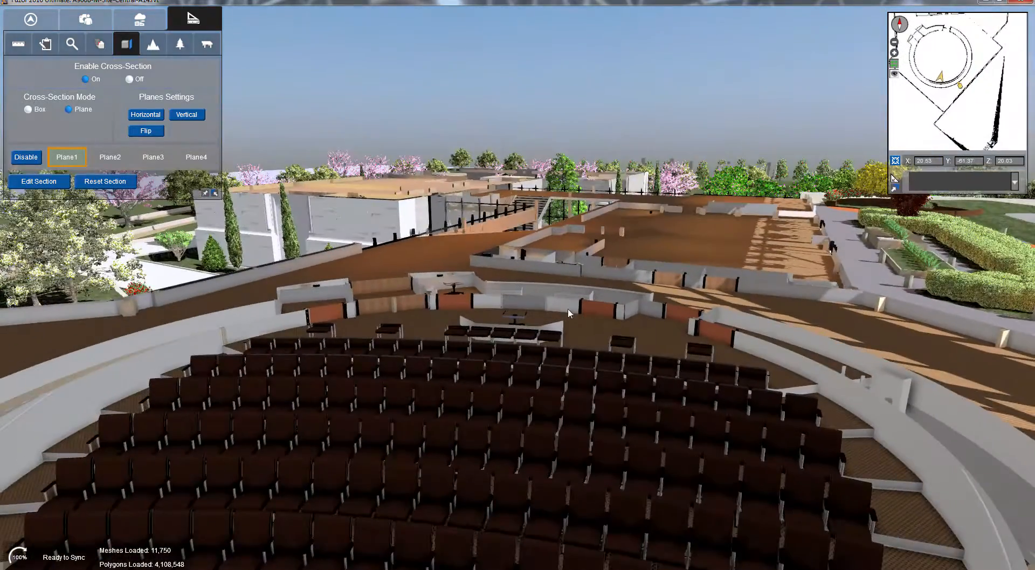
{"action": "left_click_drag", "start_coordinate": [569, 314], "coordinate": [538, 354]}
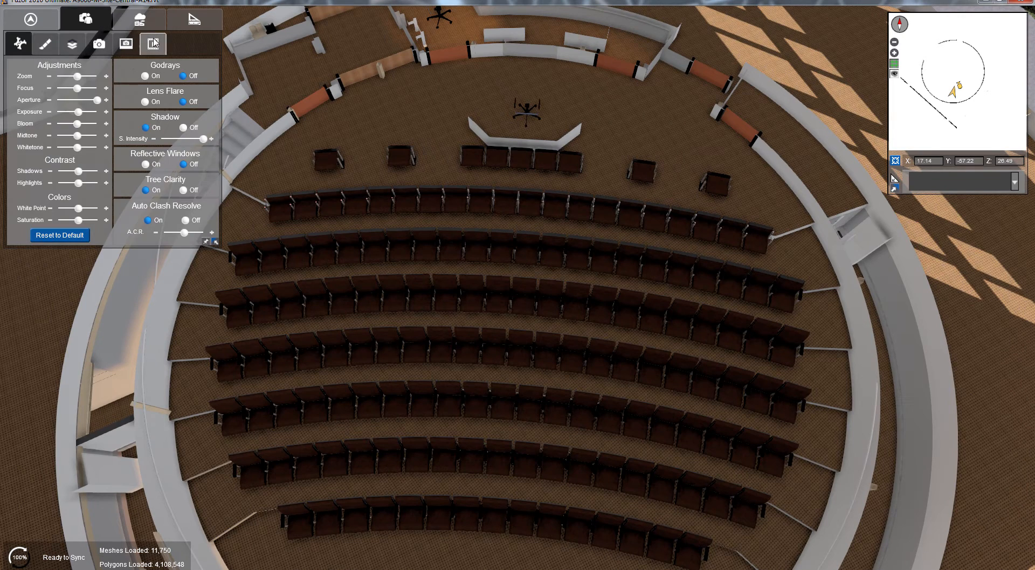
Step: Assign the galaxy media as a Projected Box placed inside the planetarium dome
{"action": "left_click", "coordinate": [152, 43]}
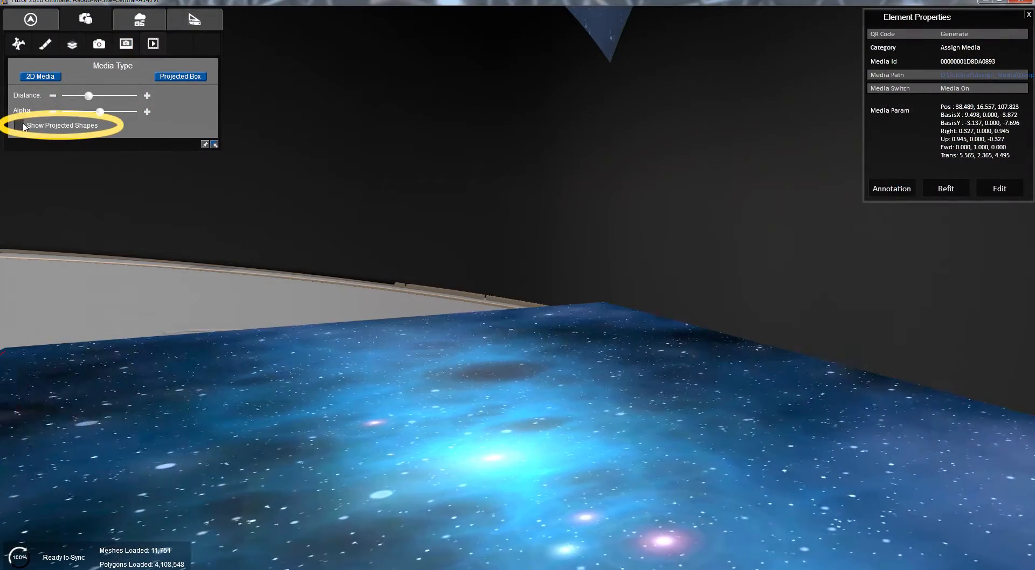
Step: Show the projection box, stretch it to cover the dome, then set the galaxy media to Media Off
{"action": "left_click", "coordinate": [19, 125]}
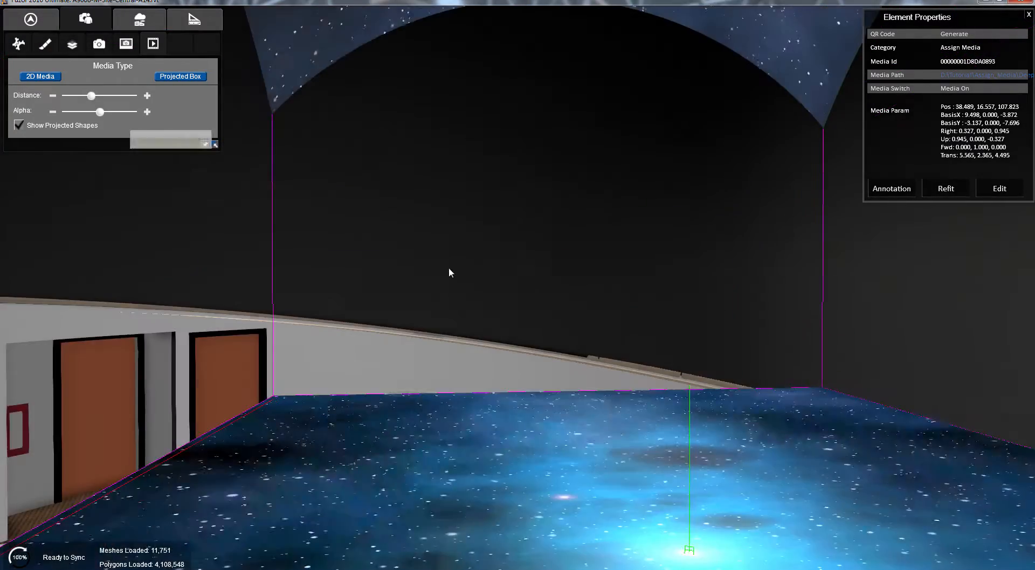
{"action": "left_click_drag", "start_coordinate": [90, 96], "coordinate": [91, 96]}
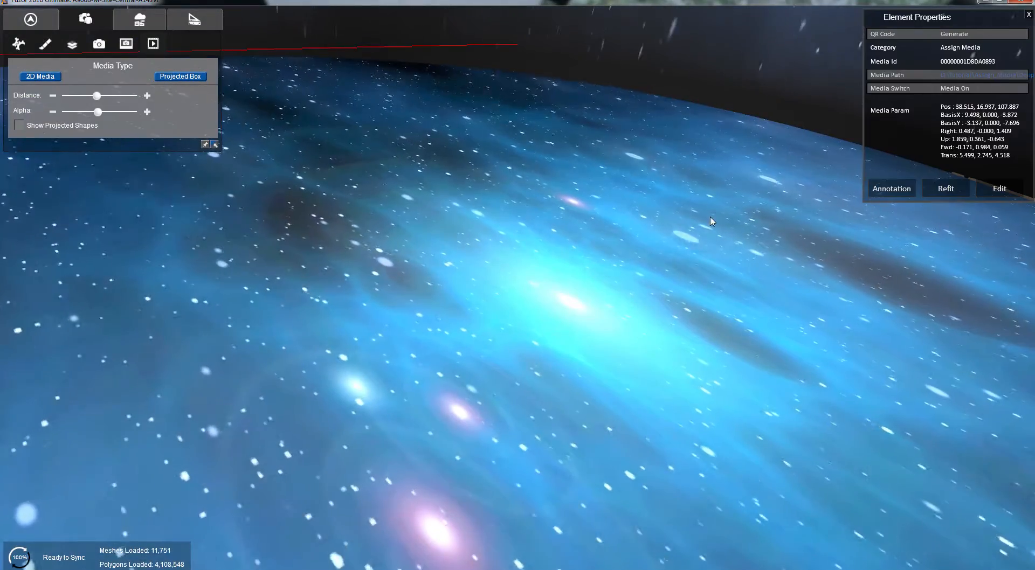
{"action": "left_click", "coordinate": [956, 87]}
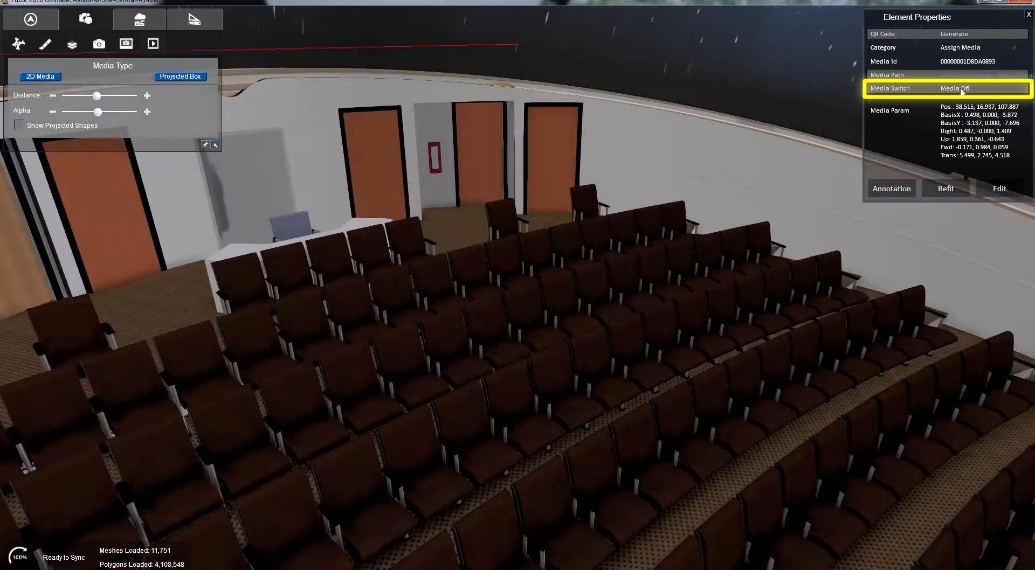